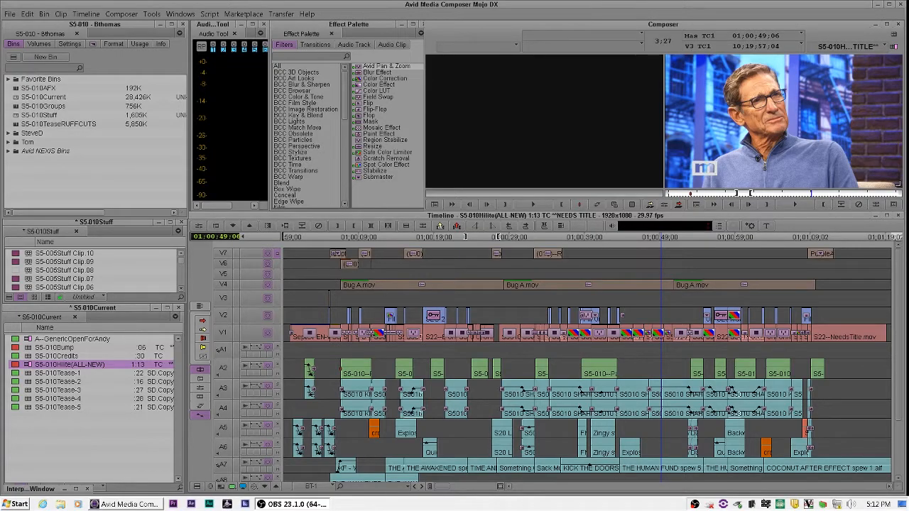
mouse_move(133, 196)
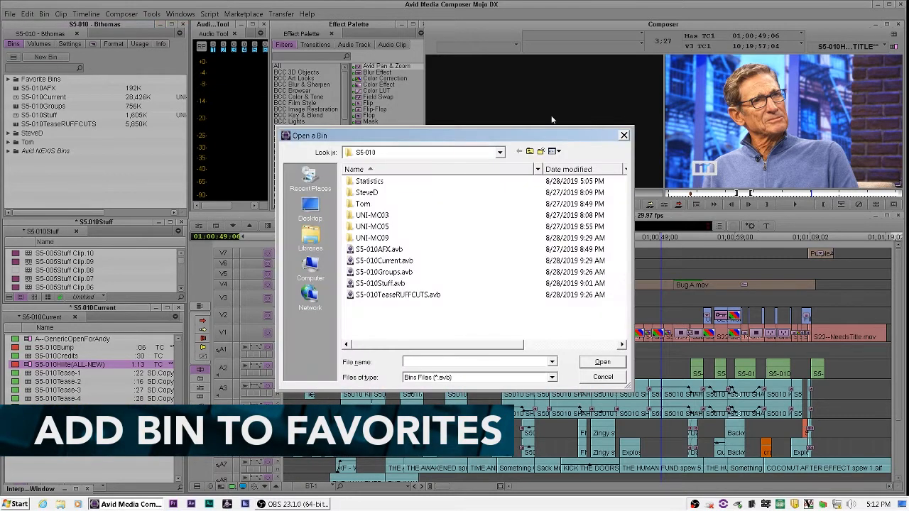
Browse into the other project's bin folder to reach the S21_FieldVO bin.
left_click(500, 152)
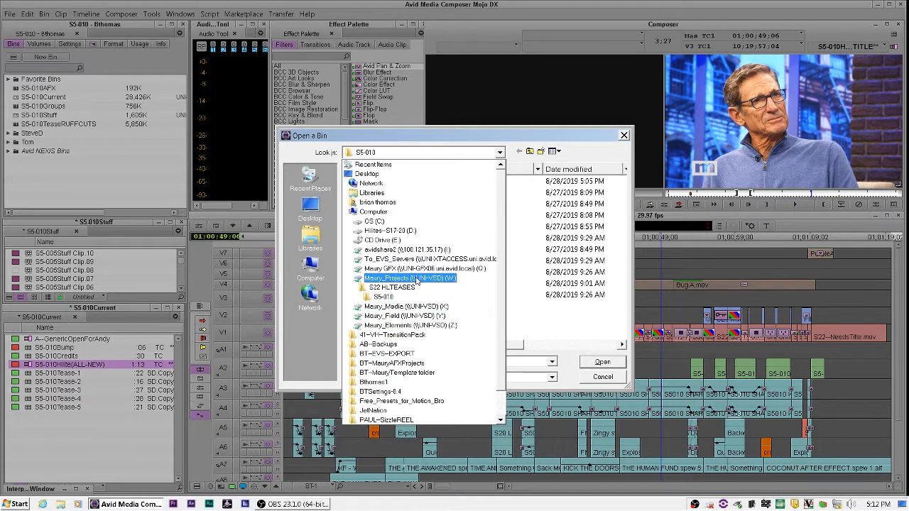
double_click(392, 287)
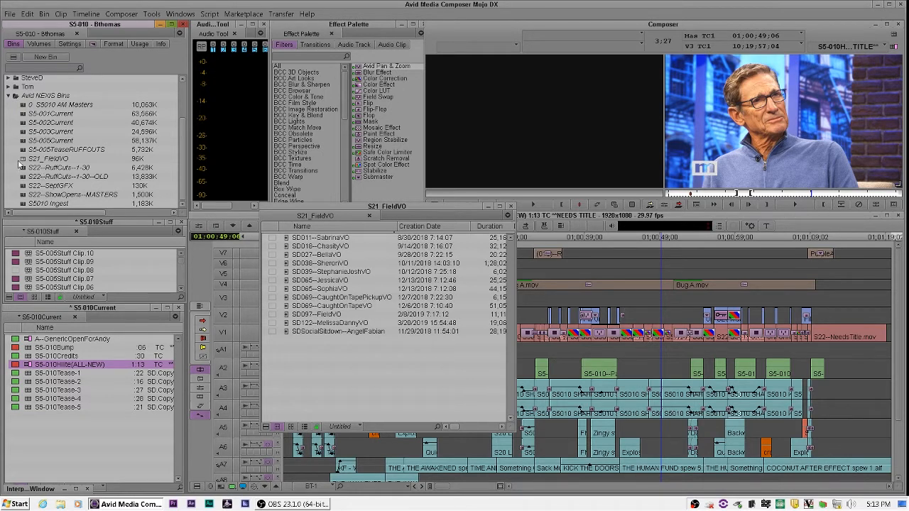
Add S21_FieldVO to Favorite Bins via its context menu and expand Favorite Bins to show it.
left_click(49, 159)
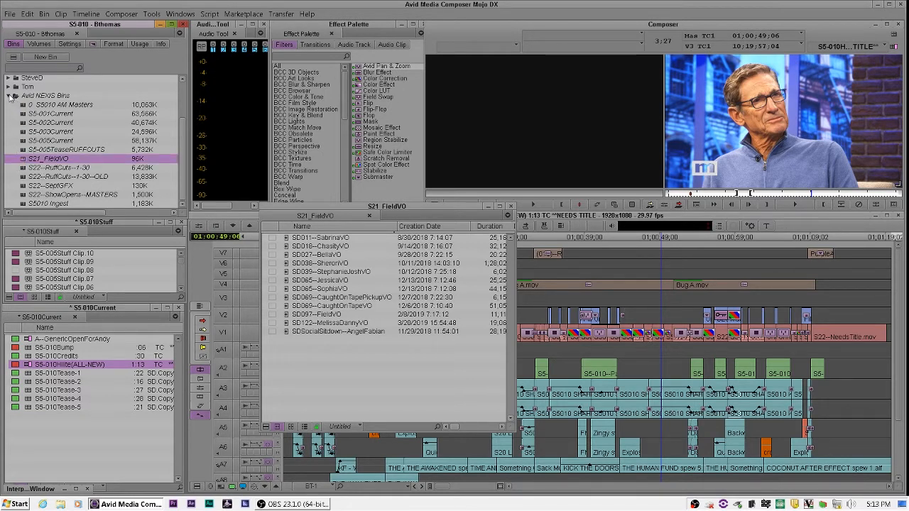
right_click(50, 158)
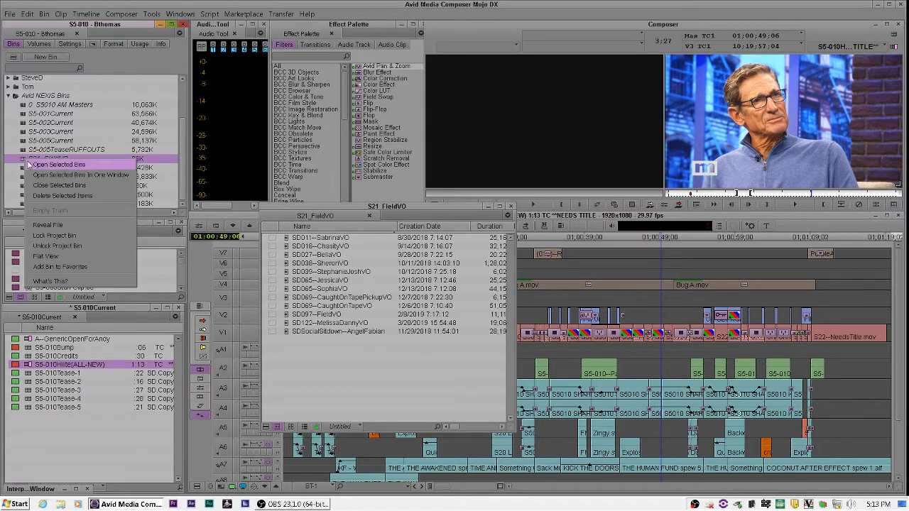
mouse_move(59, 267)
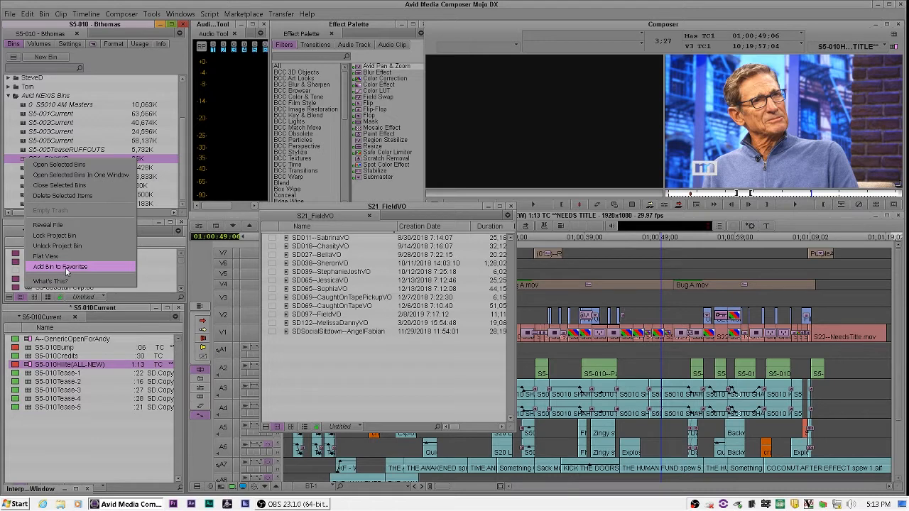
left_click(60, 267)
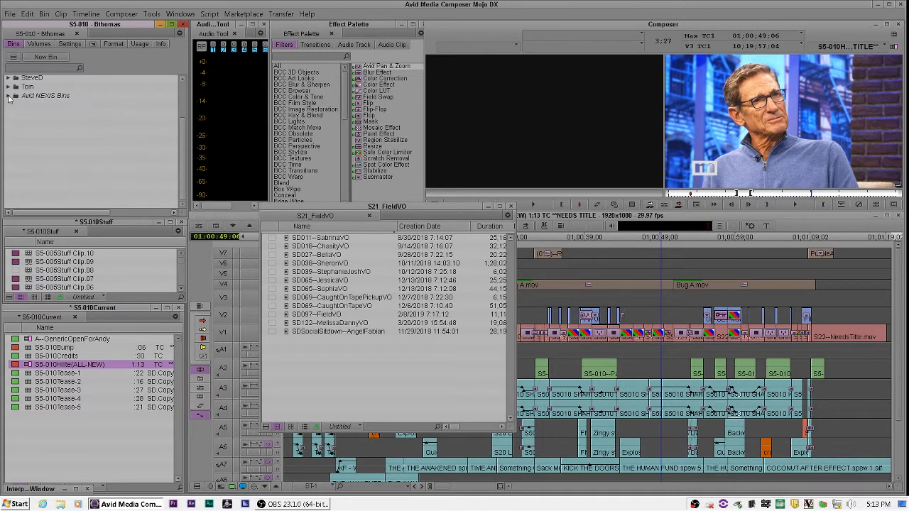
left_click(7, 78)
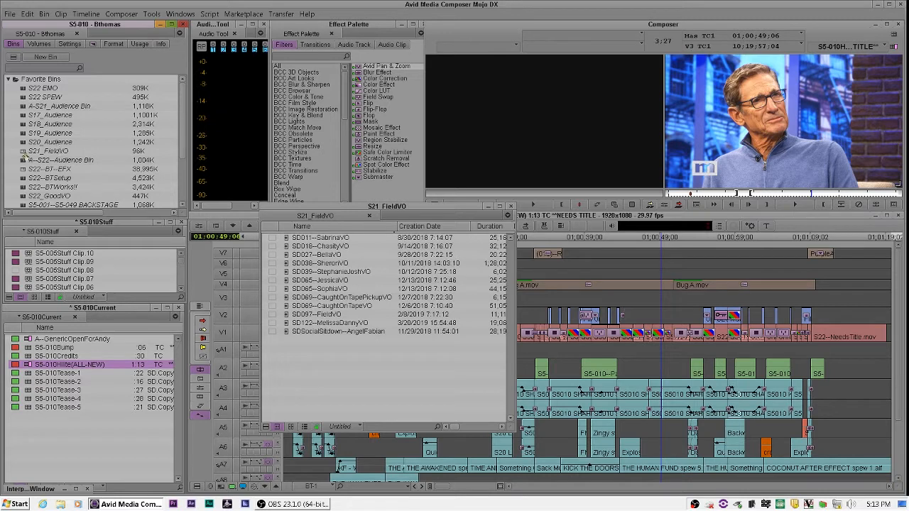
Open the S19_Audience favourite bin and load an audience clip into the source monitor.
scroll("down", 3)
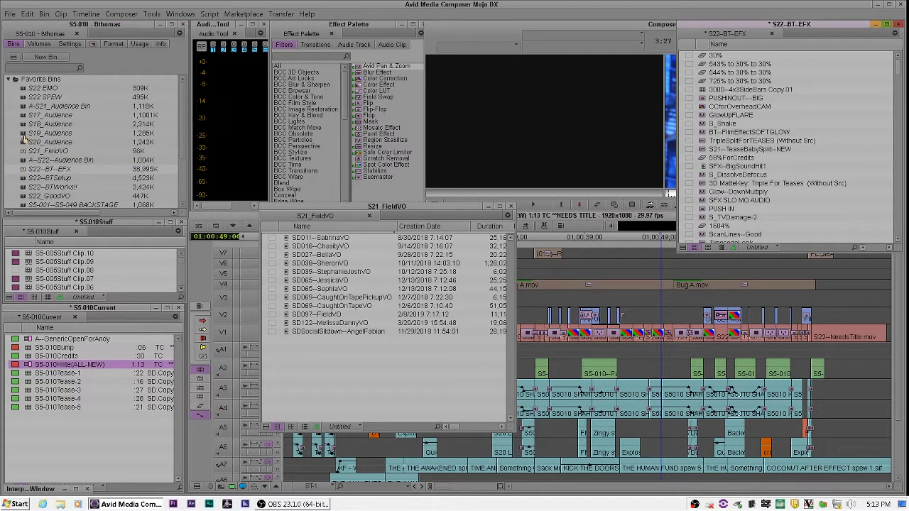
double_click(50, 134)
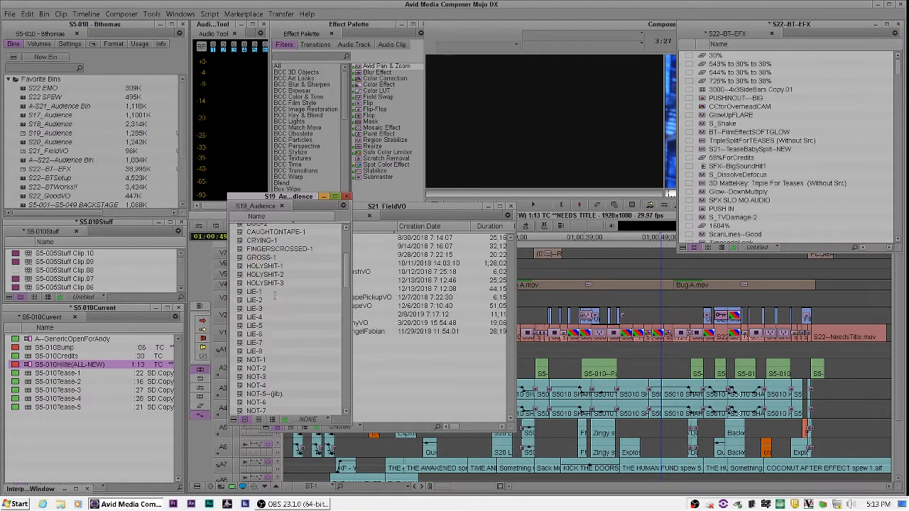
double_click(284, 334)
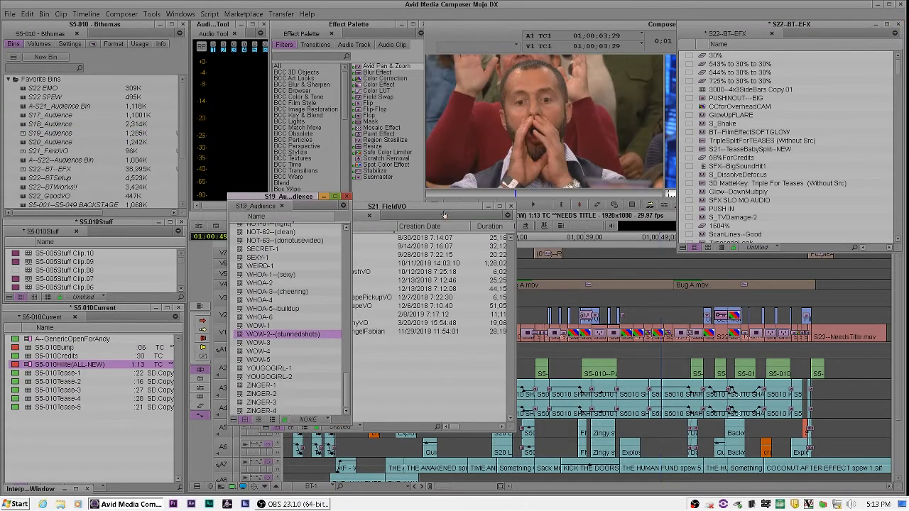
left_click(259, 325)
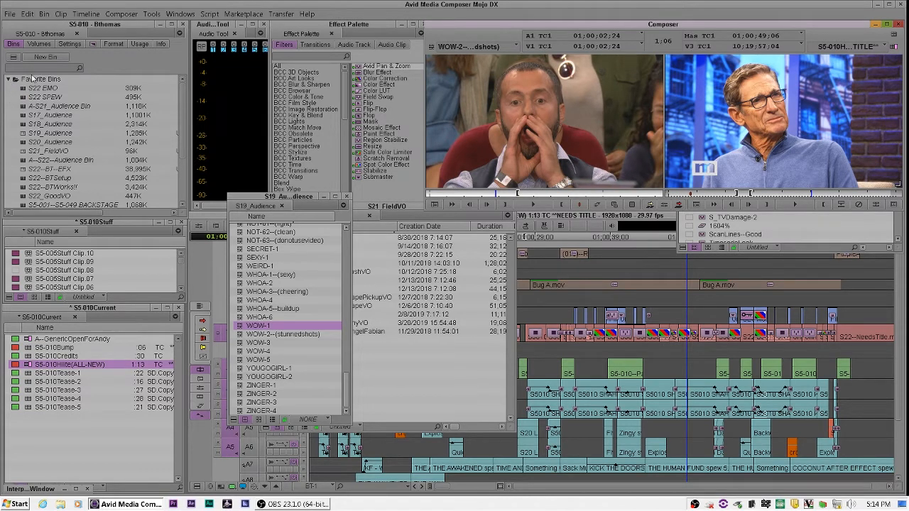
scroll("down", 3)
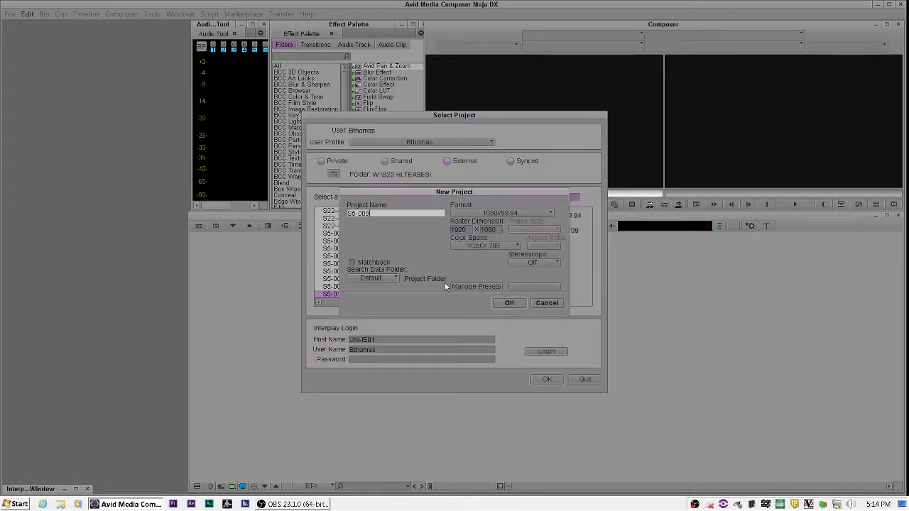
Confirm the new project S5-009 and open it from Select Project.
left_click(508, 303)
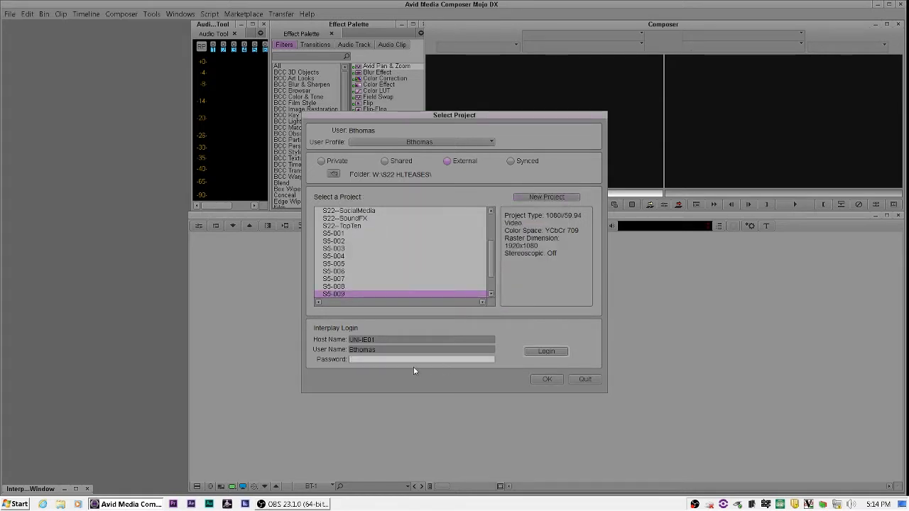
left_click(547, 378)
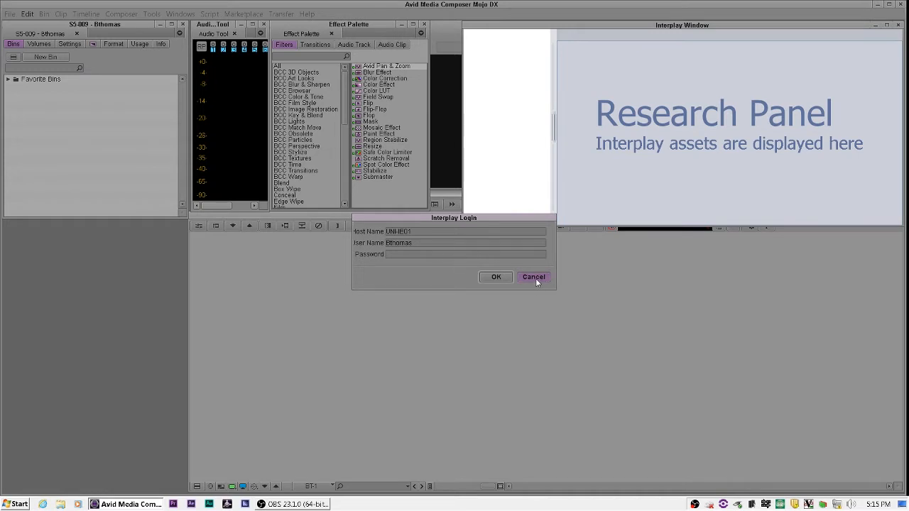
Cancel the Interplay login and expand Favorite Bins to select S21_FieldVO.
left_click(534, 277)
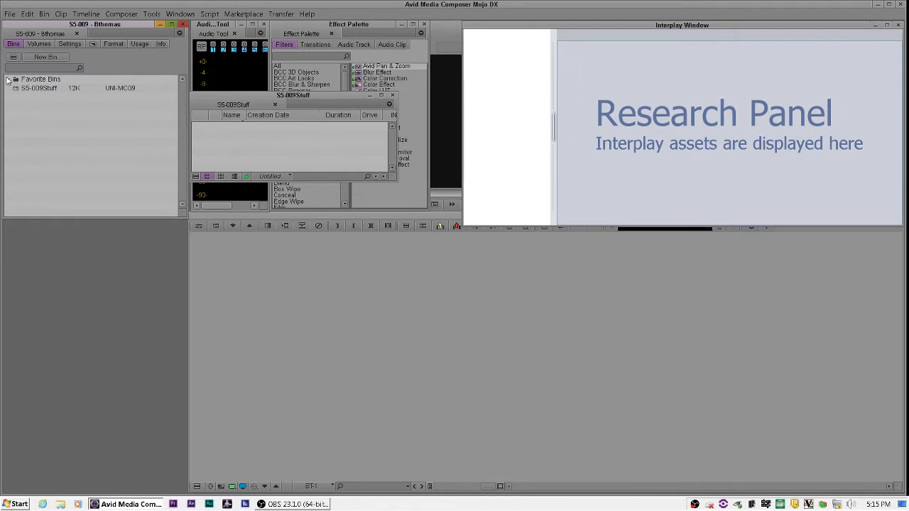
left_click(9, 80)
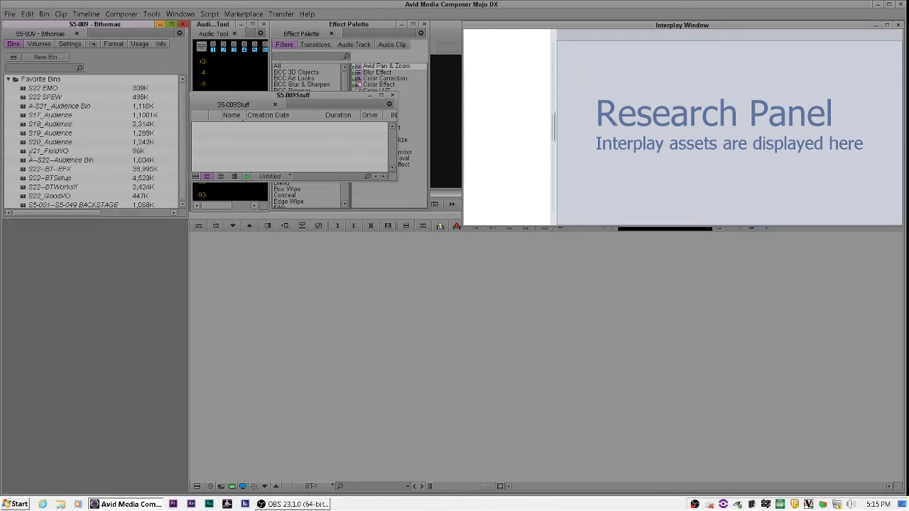
left_click(48, 151)
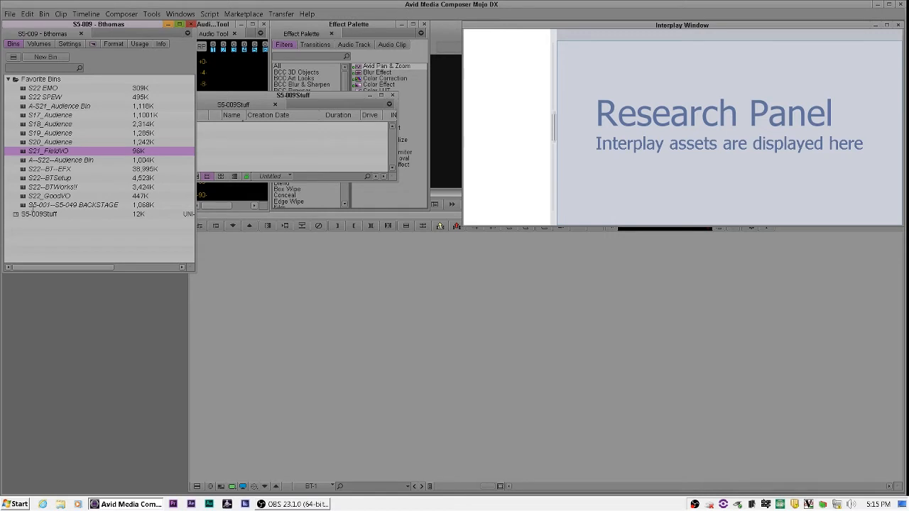
Show the context-menu options available for the S21_FieldVO favourite bin.
right_click(48, 151)
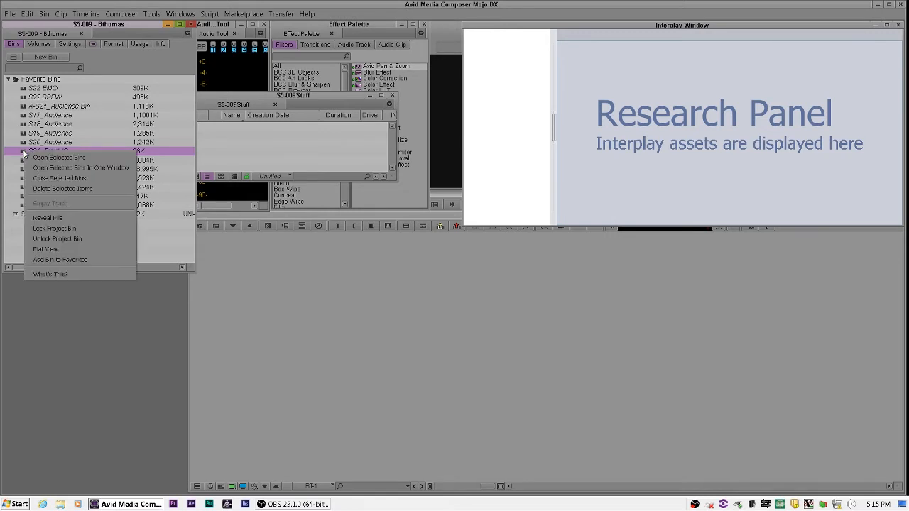
mouse_move(71, 258)
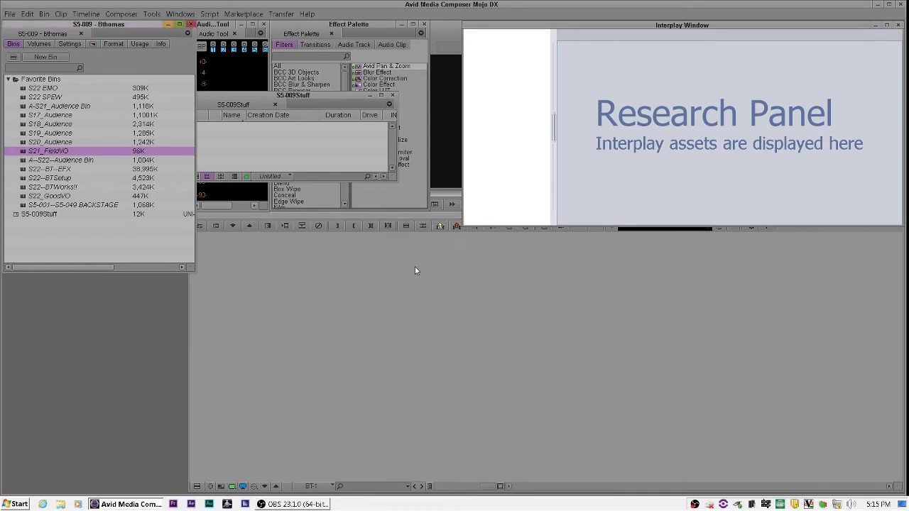
right_click(48, 150)
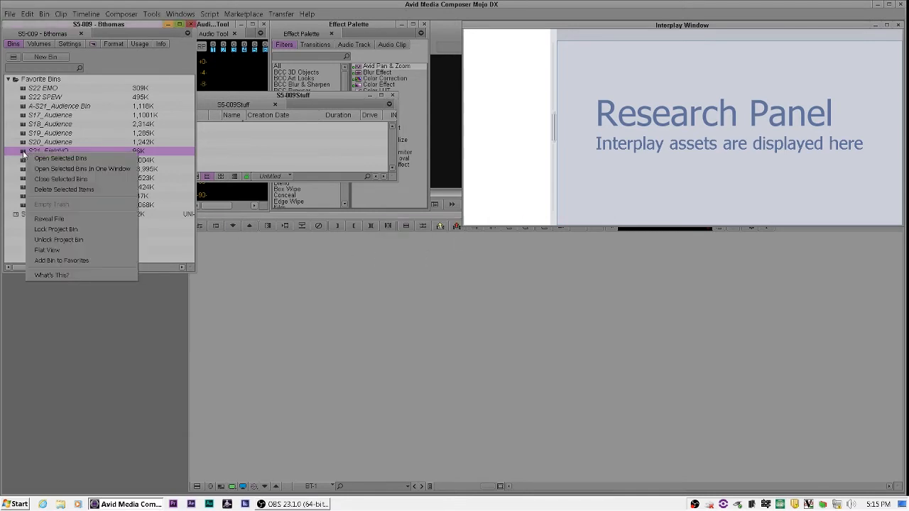